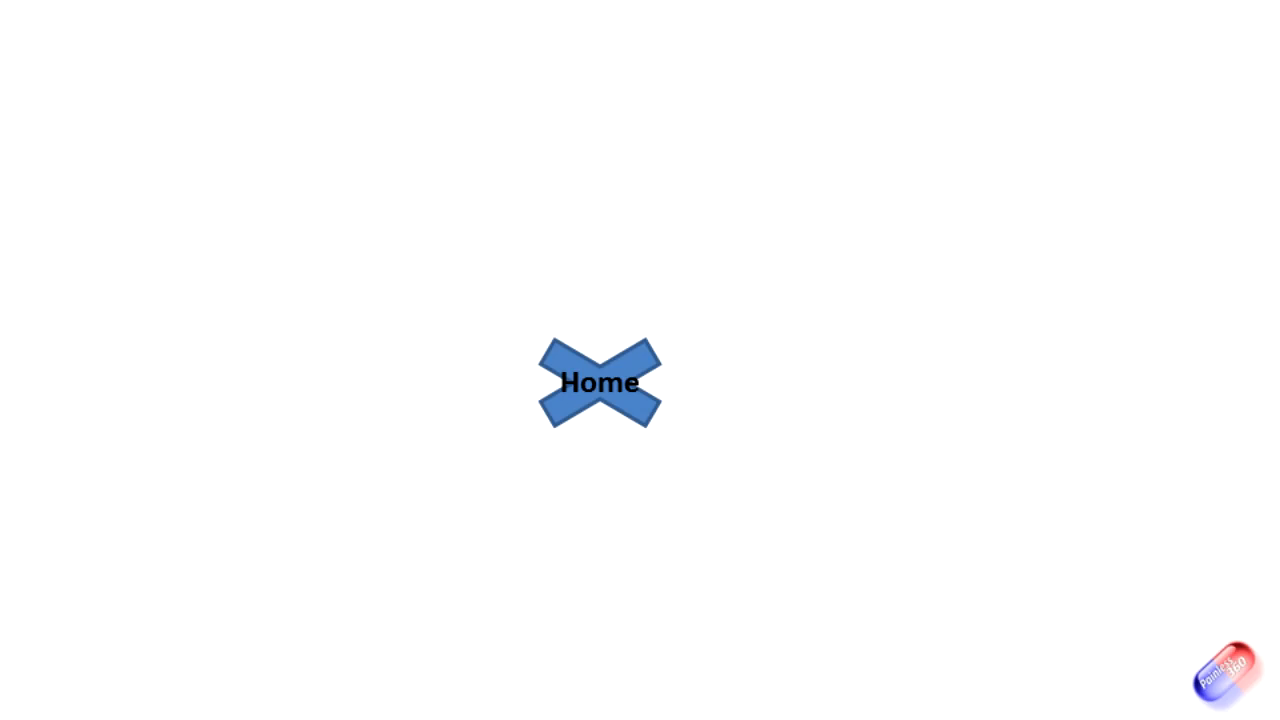
- Advance the slide show so the faded quadcopter drone appears over the blue Home X
left_click(596, 385)
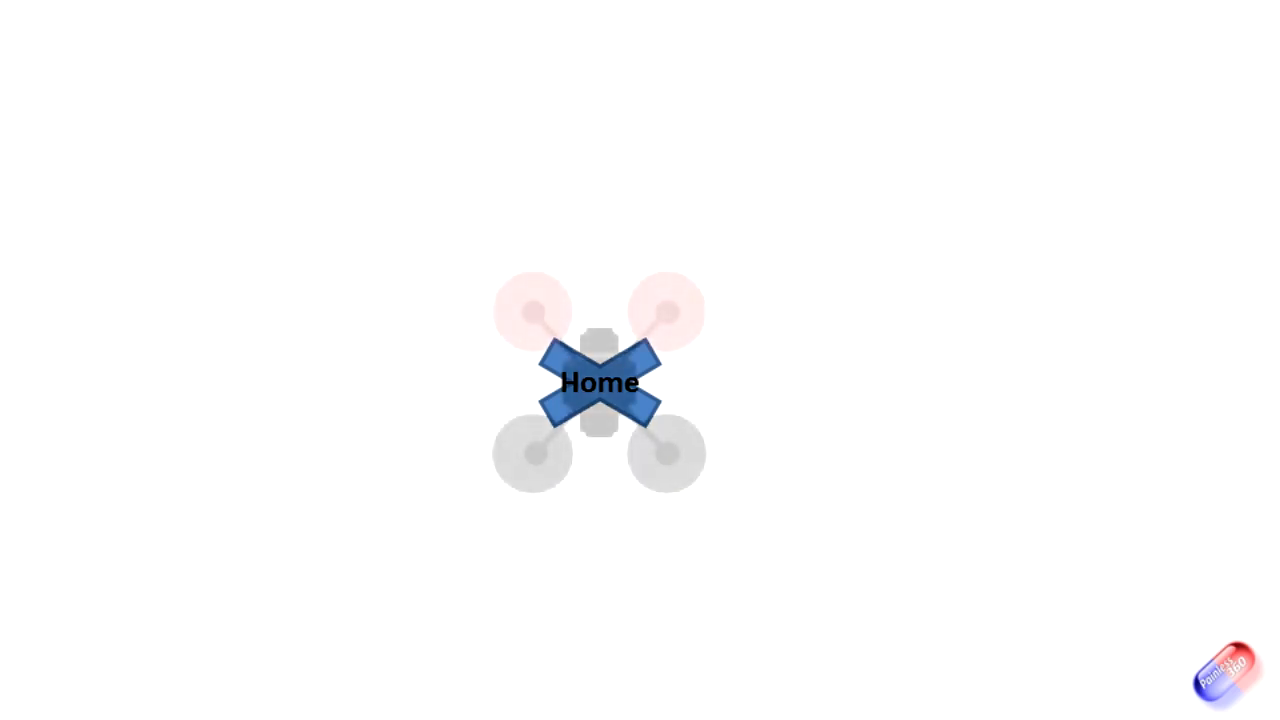